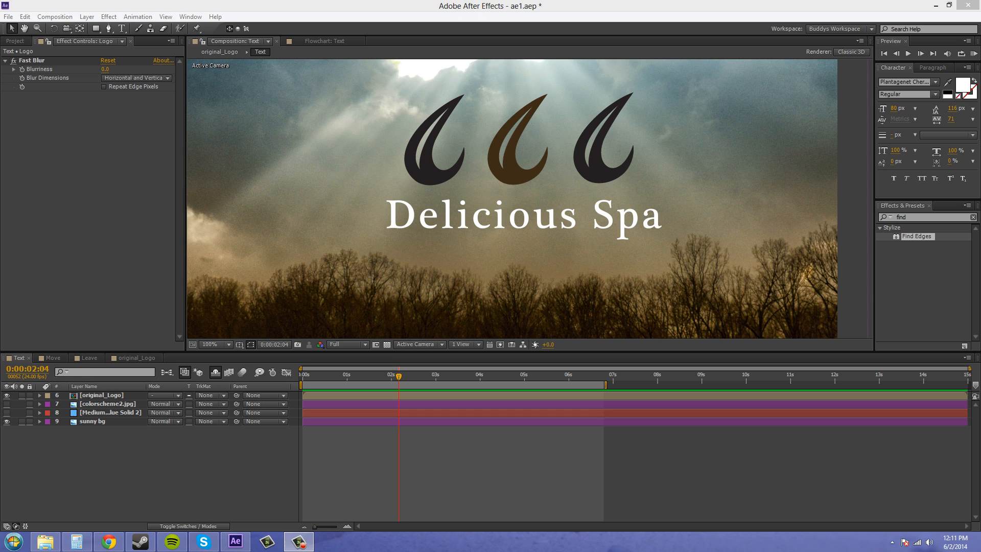
mouse_move(819, 440)
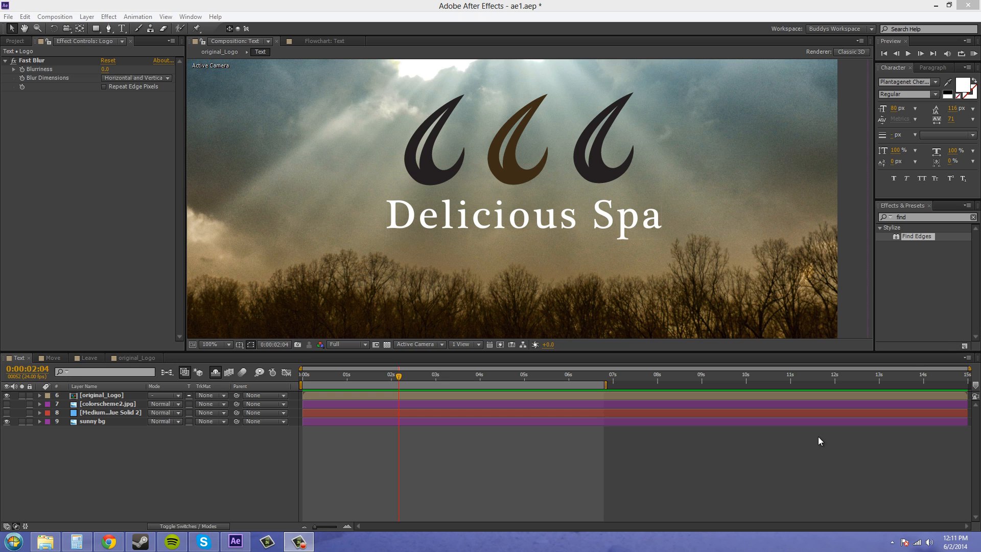
mouse_move(532, 381)
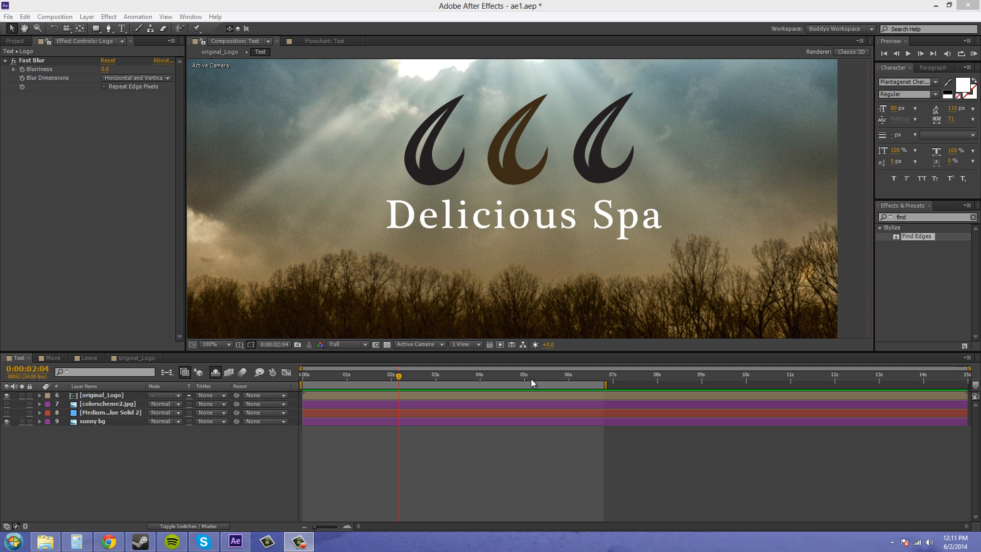
mouse_move(530, 381)
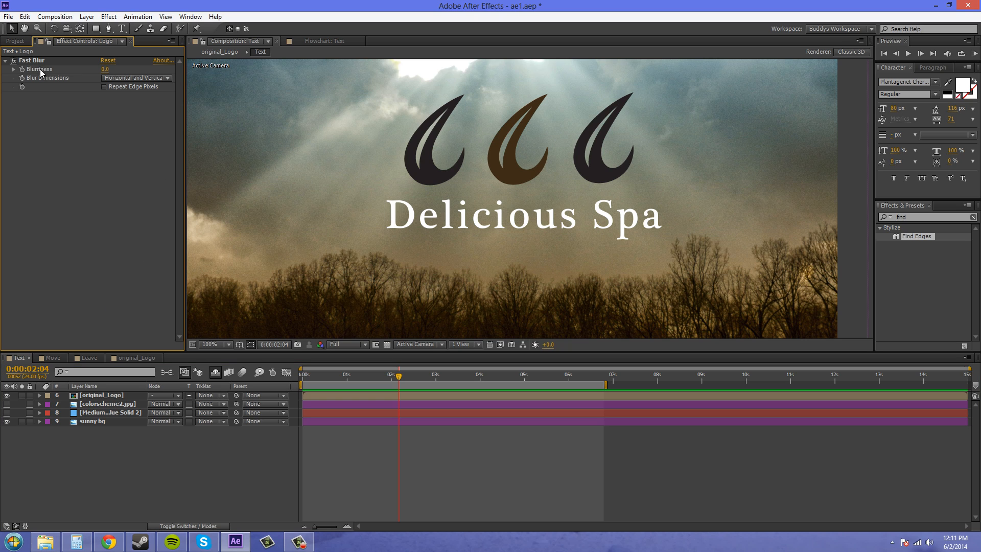
- Create a composition-sized black (#000000) solid named LensFlare
left_click(207, 344)
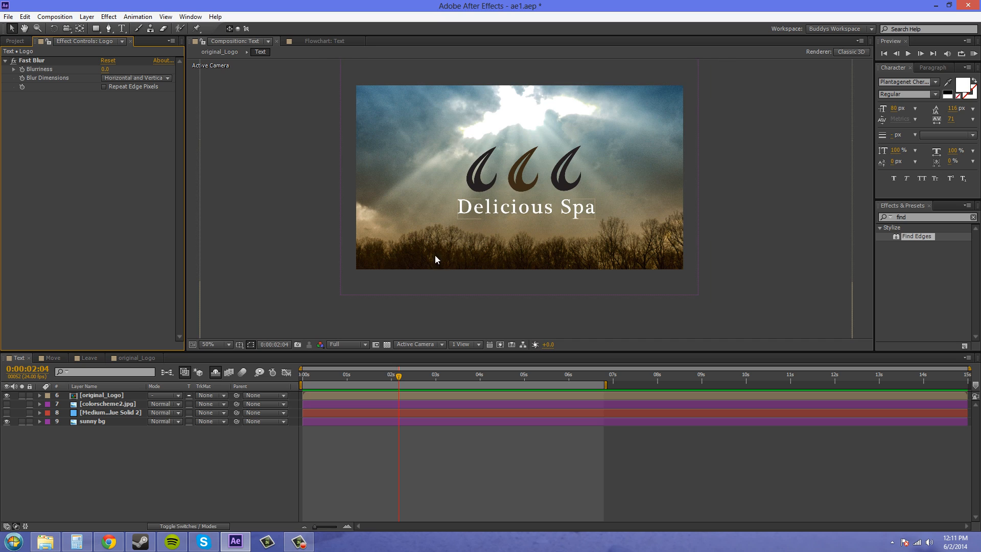
mouse_move(211, 389)
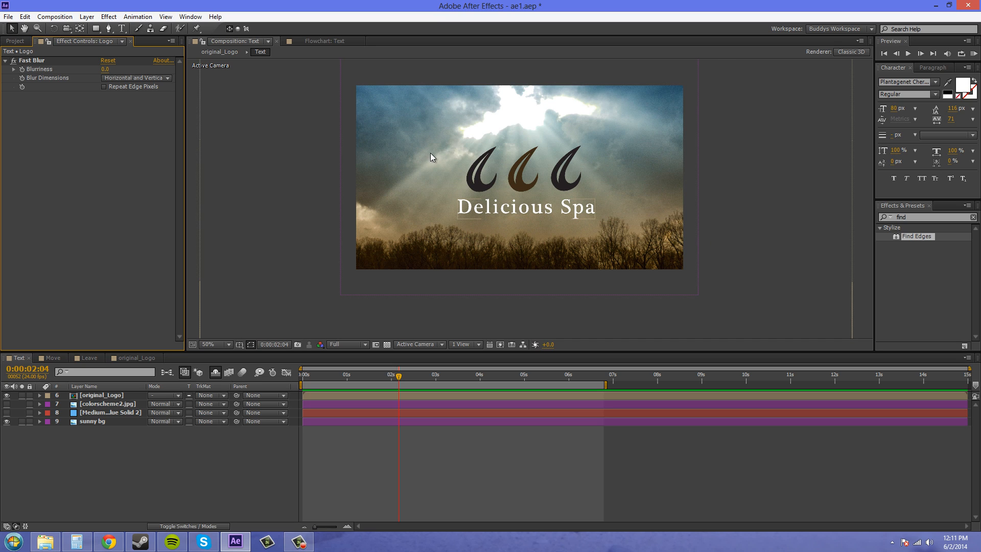
left_click(209, 344)
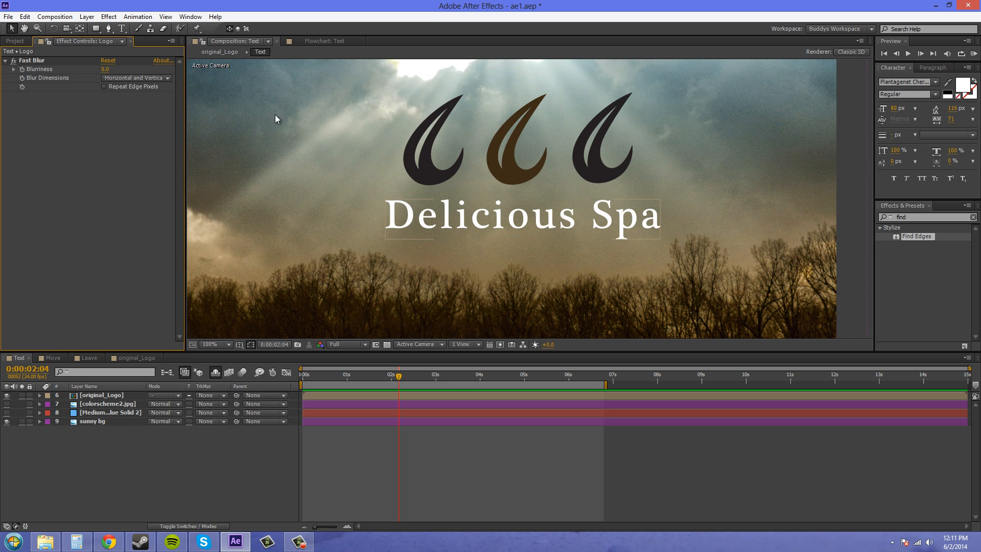
mouse_move(307, 136)
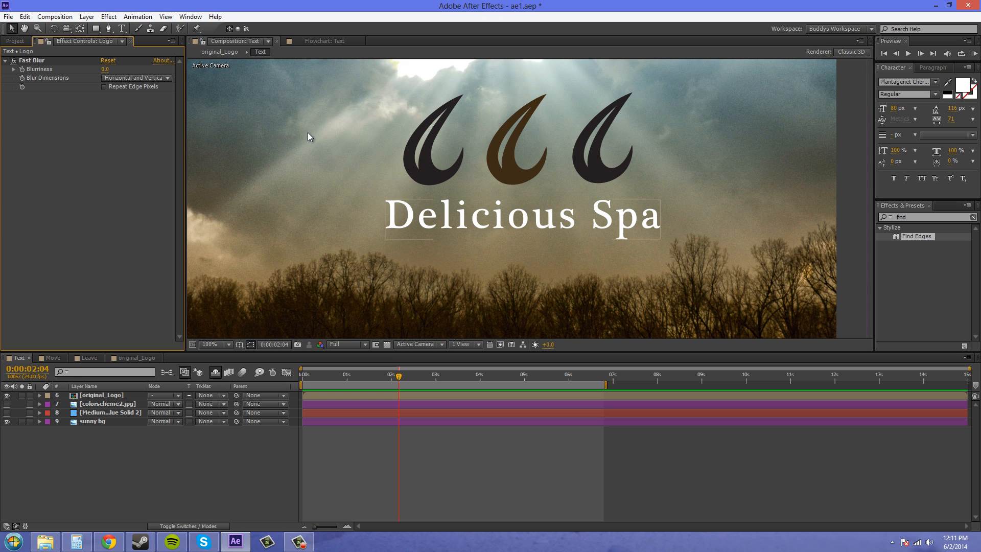
mouse_move(306, 179)
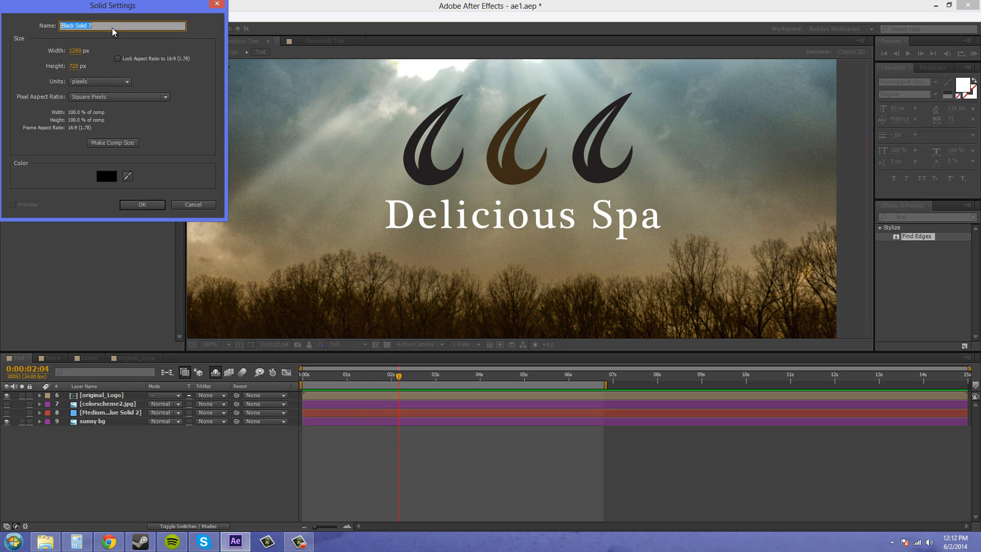
left_click(105, 175)
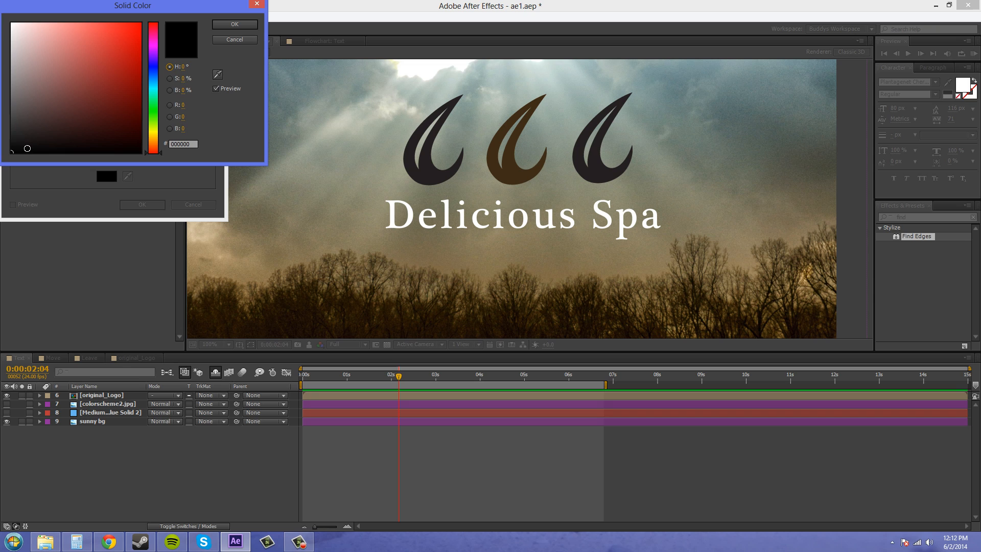
left_click(182, 144)
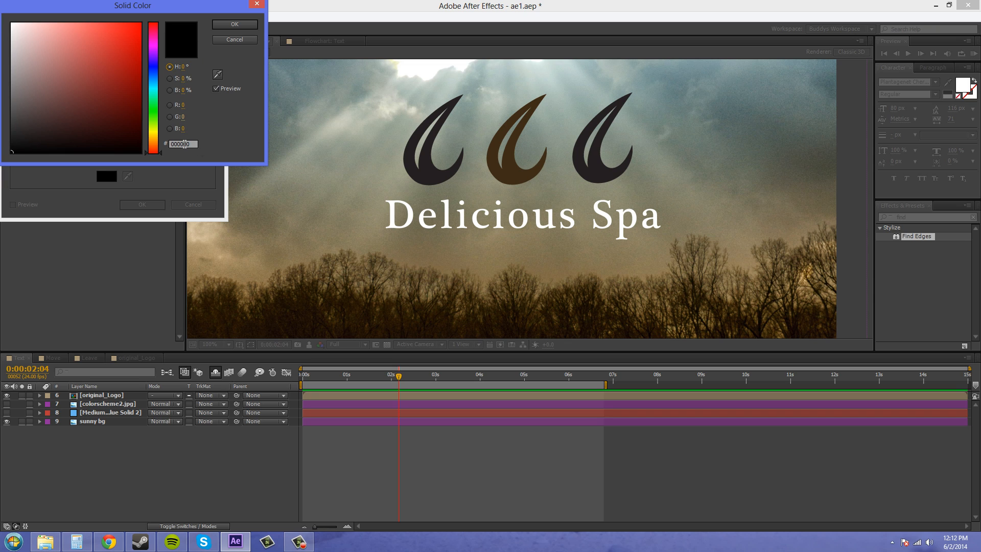
left_click(234, 24)
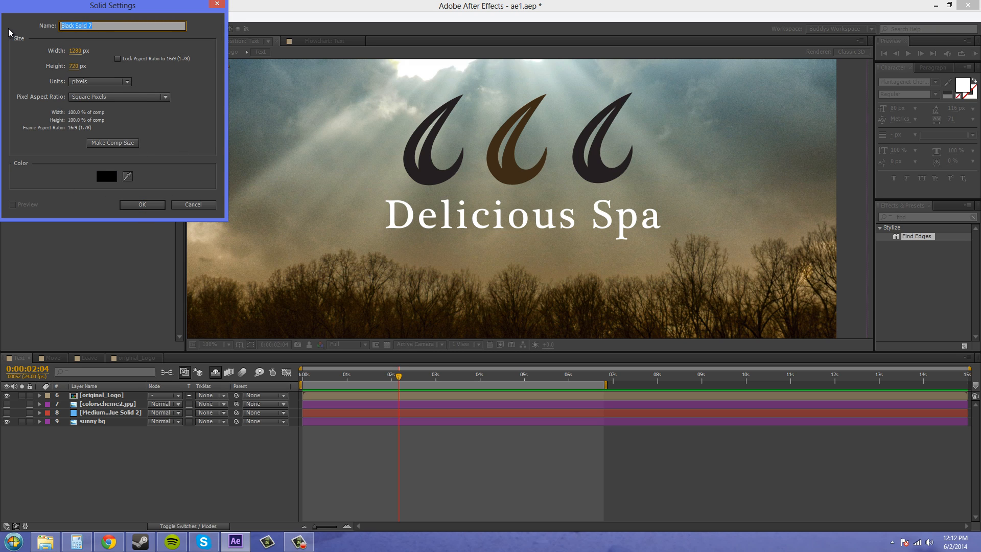
type("LensFlare")
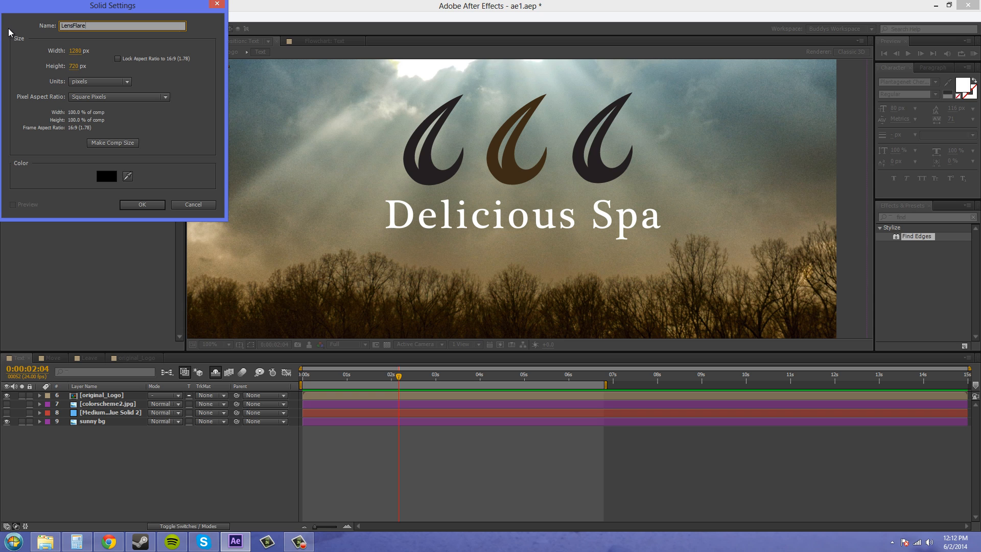
left_click(142, 204)
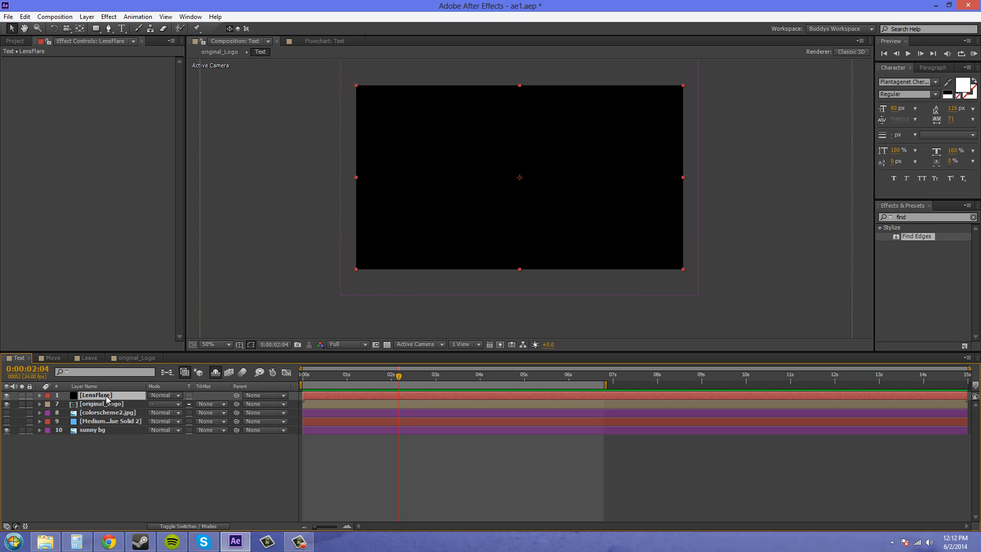
mouse_move(122, 328)
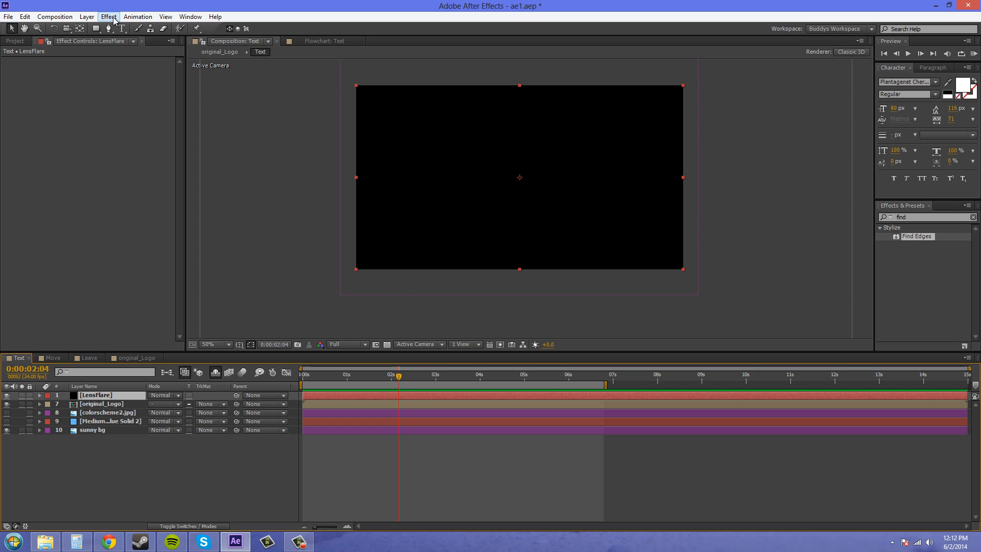
mouse_move(85, 236)
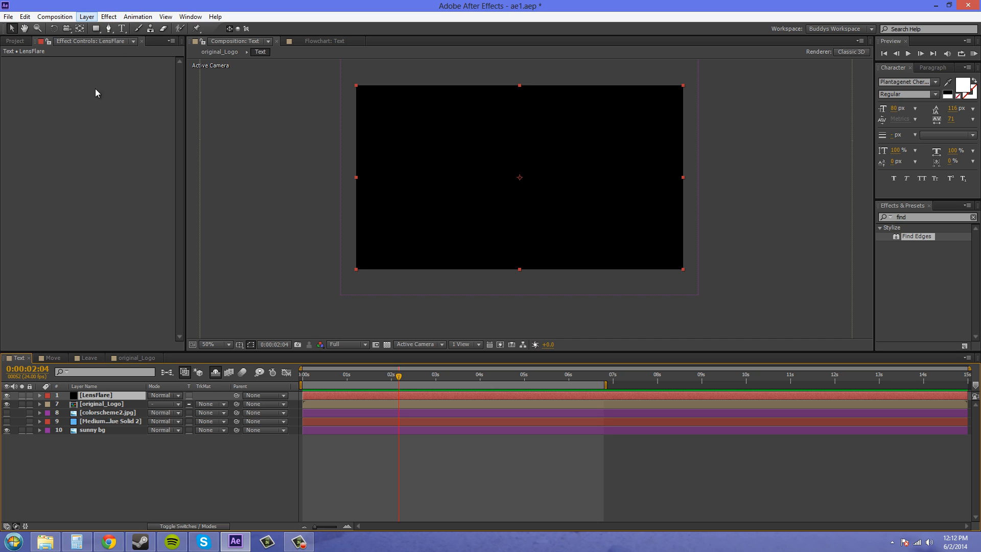
- Apply Generate > Lens Flare to the LensFlare solid, leaving default settings
left_click(86, 16)
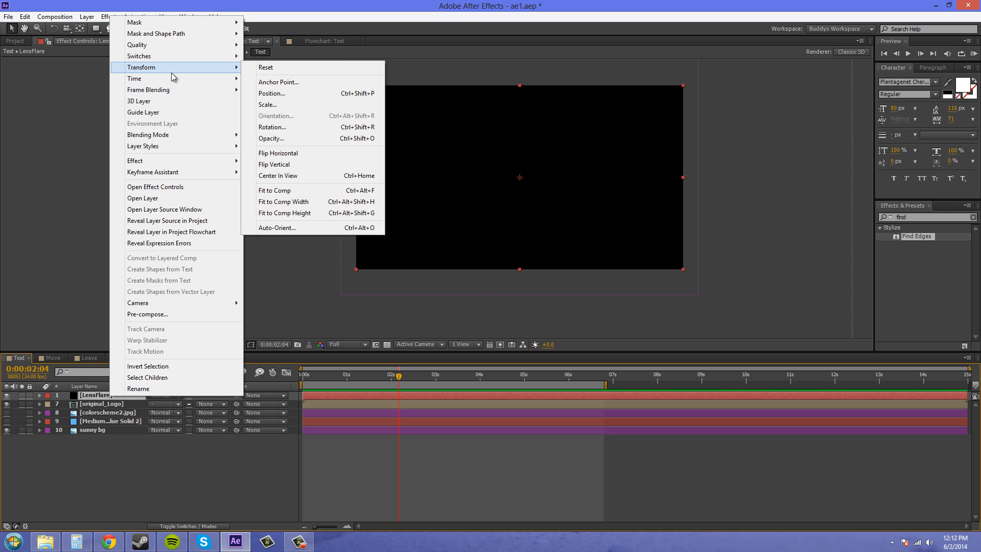
mouse_move(135, 161)
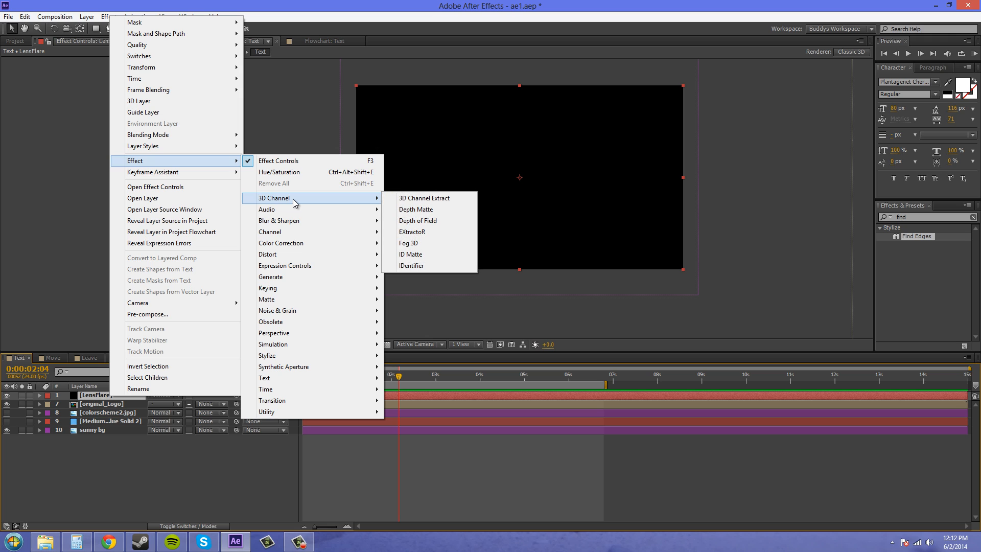
mouse_move(271, 277)
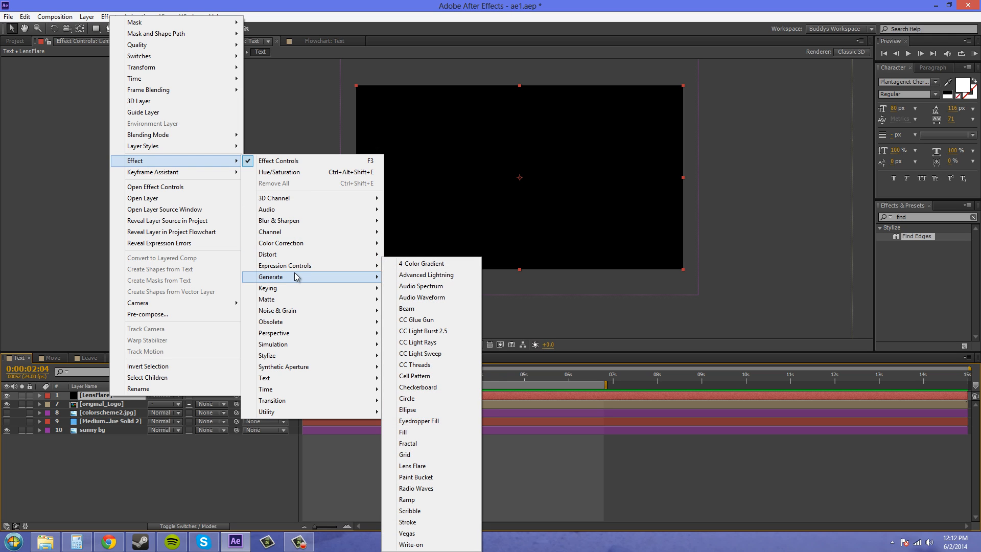
left_click(412, 465)
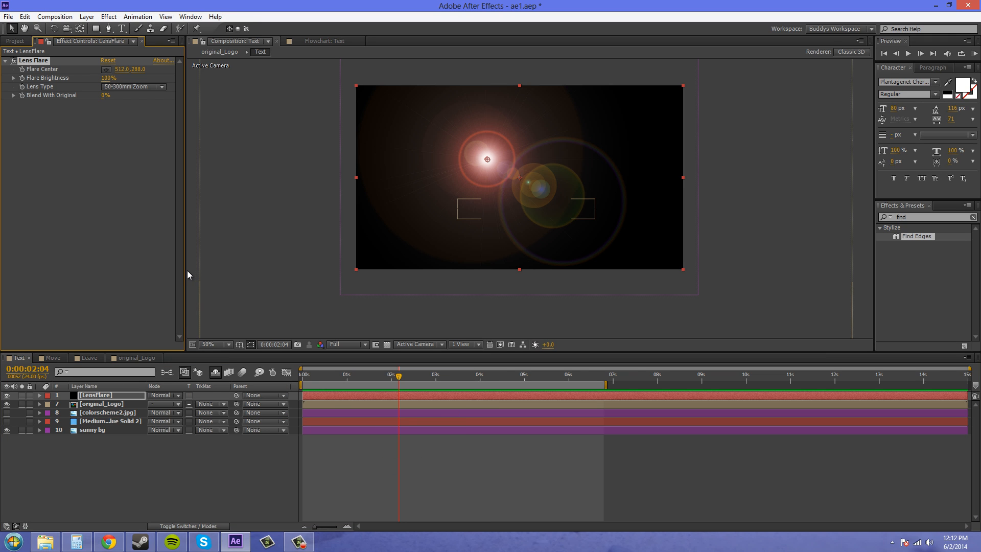
mouse_move(163, 242)
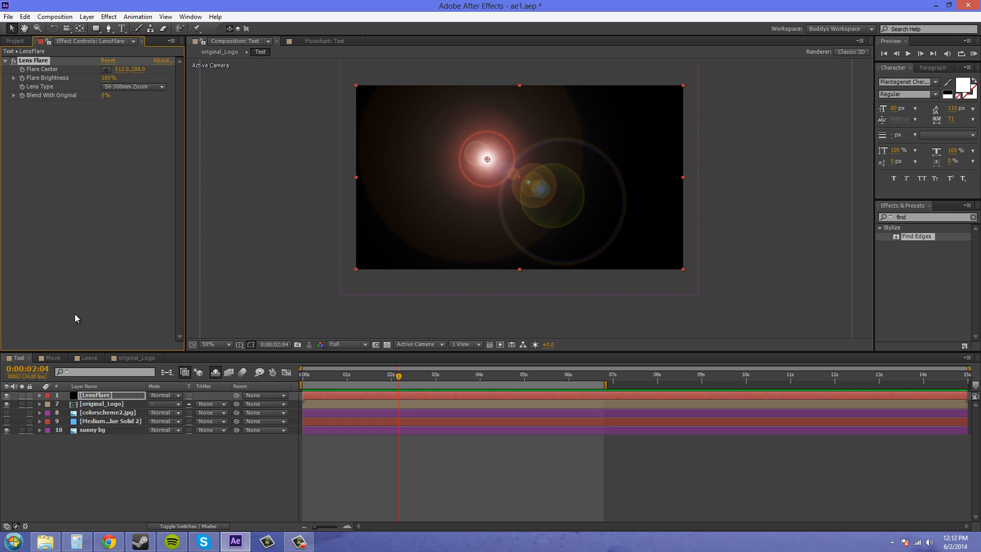
mouse_move(173, 526)
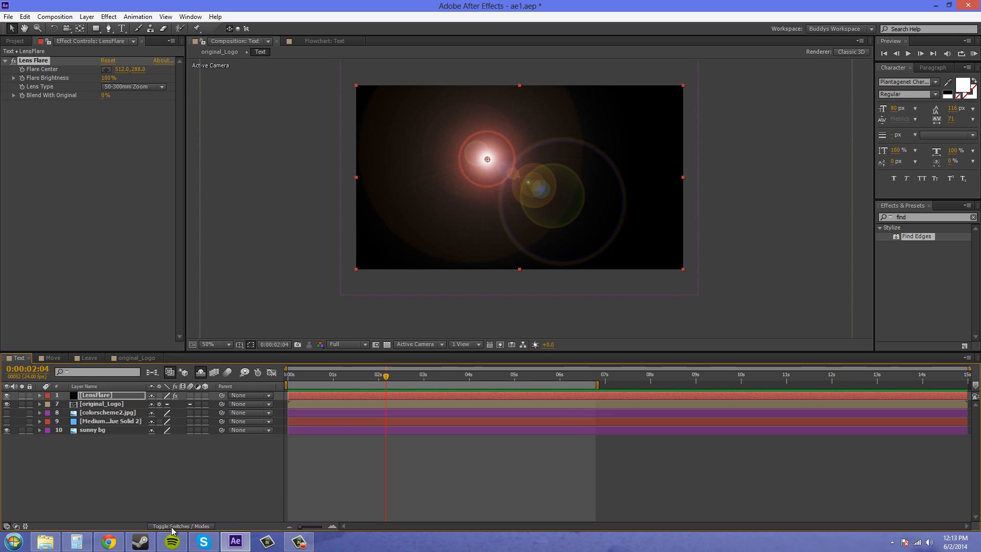
mouse_move(179, 527)
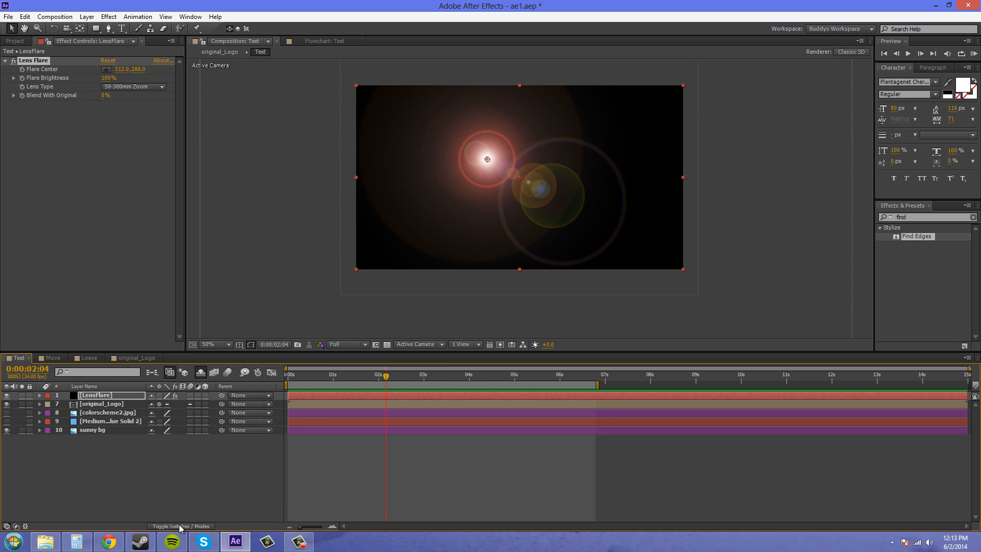
left_click(181, 525)
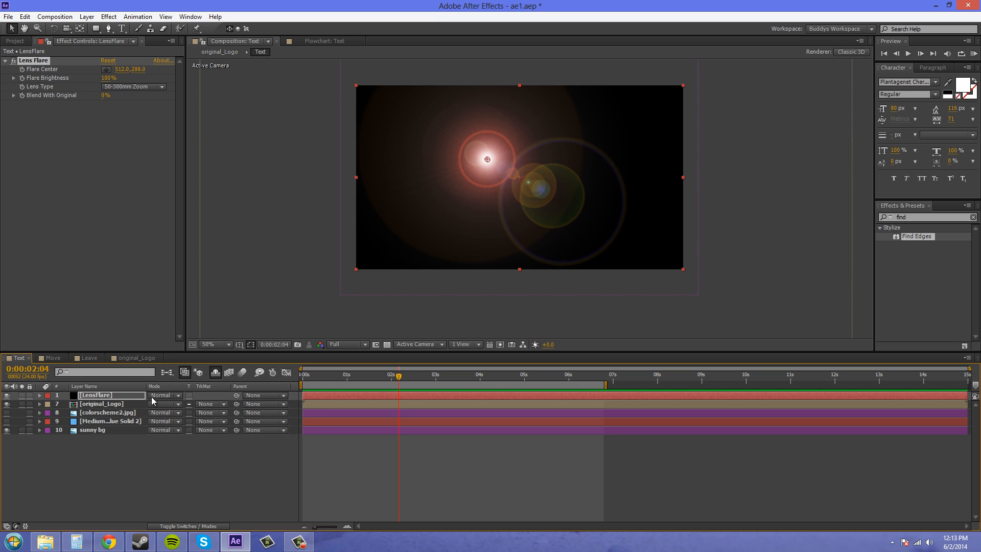
- Set LensFlare to Screen blending and drag the flare centre to the upper-left sky
left_click(162, 394)
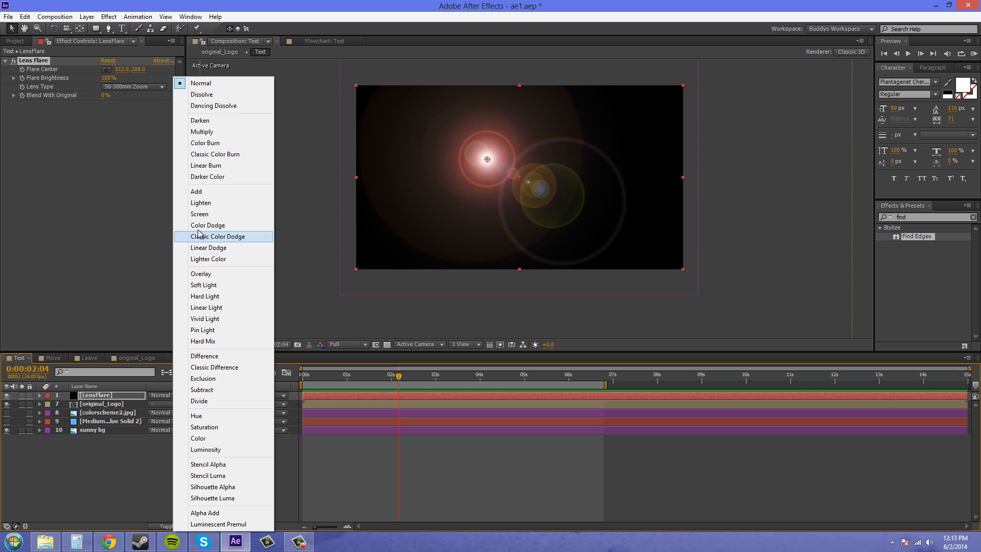
left_click(199, 214)
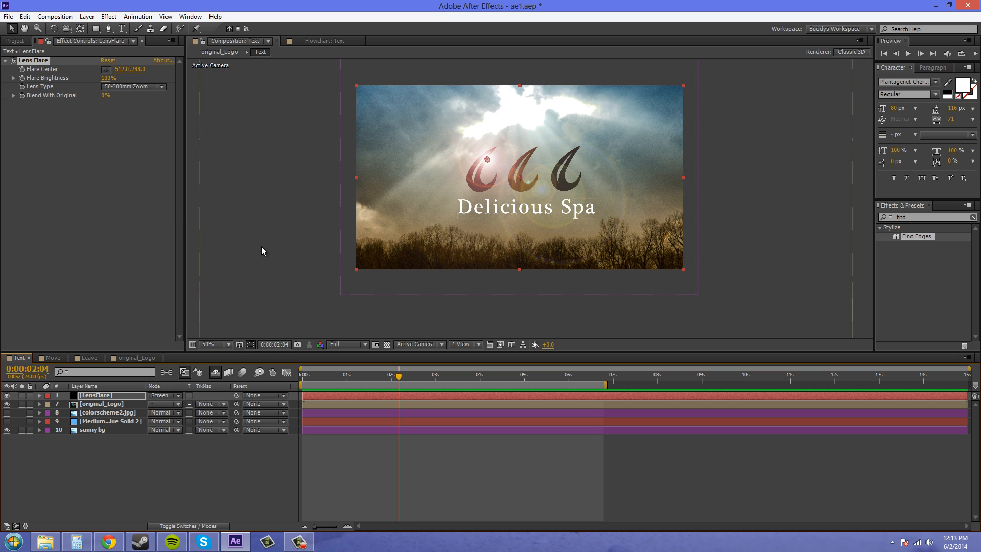
mouse_move(655, 306)
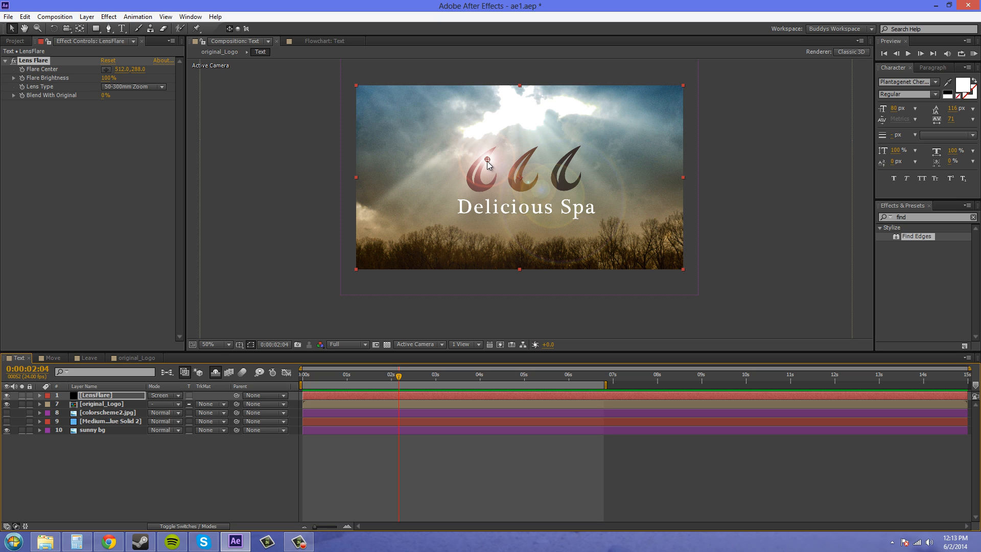
left_click_drag(488, 161, 453, 171)
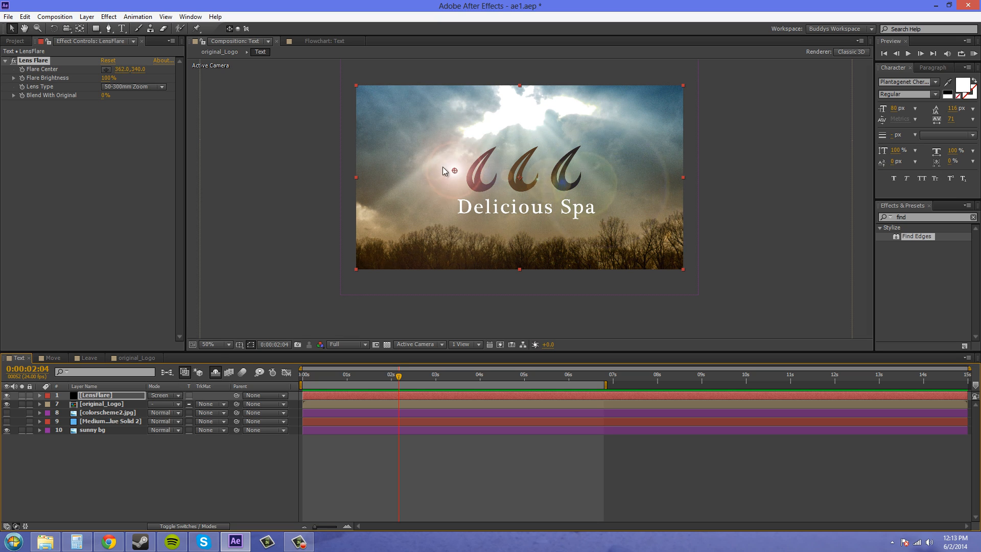
left_click_drag(455, 171, 421, 142)
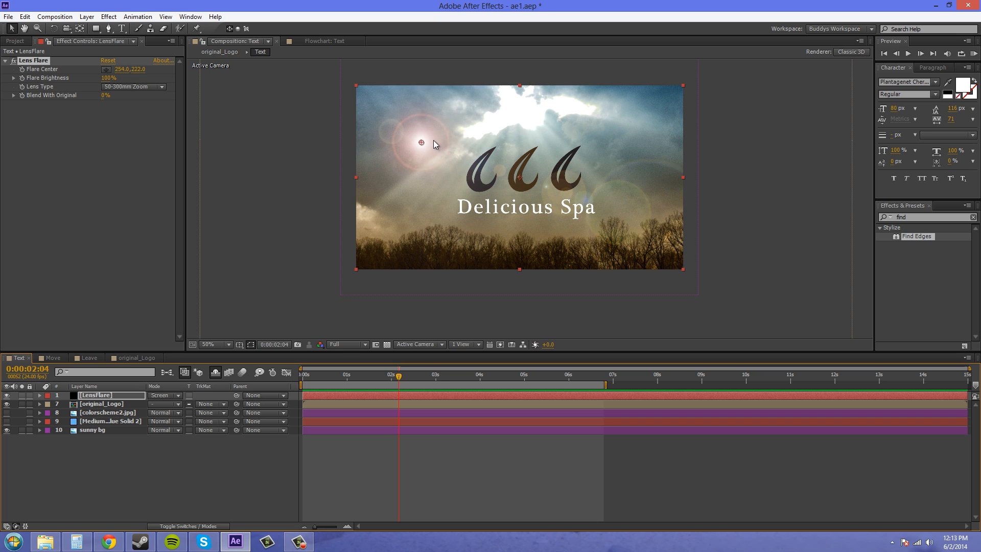
left_click_drag(422, 142, 473, 137)
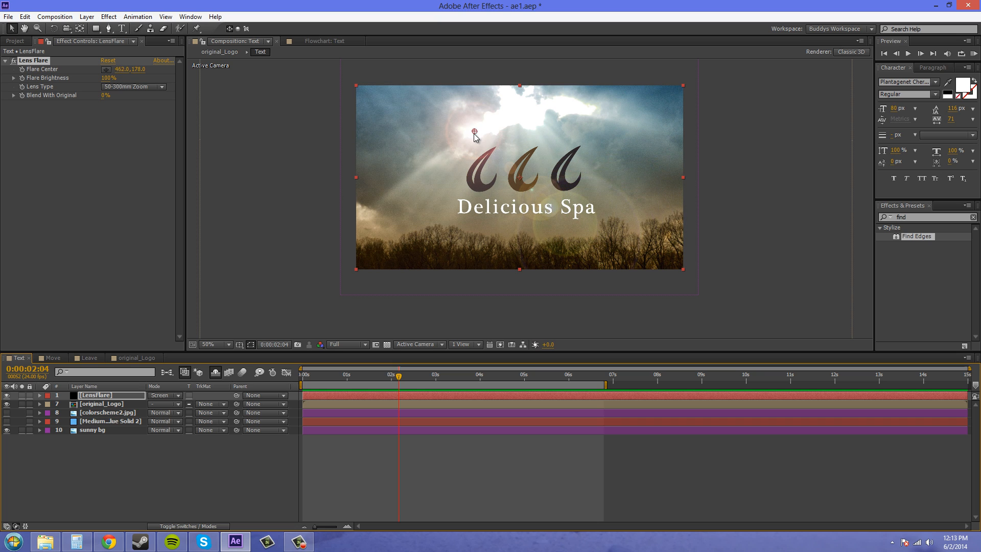
left_click_drag(474, 135, 446, 148)
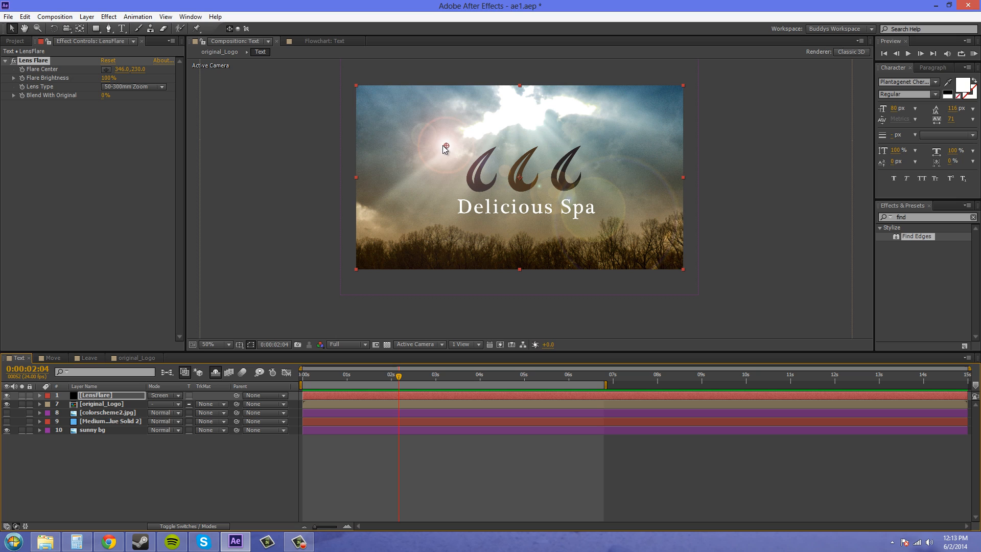
left_click_drag(445, 146, 432, 147)
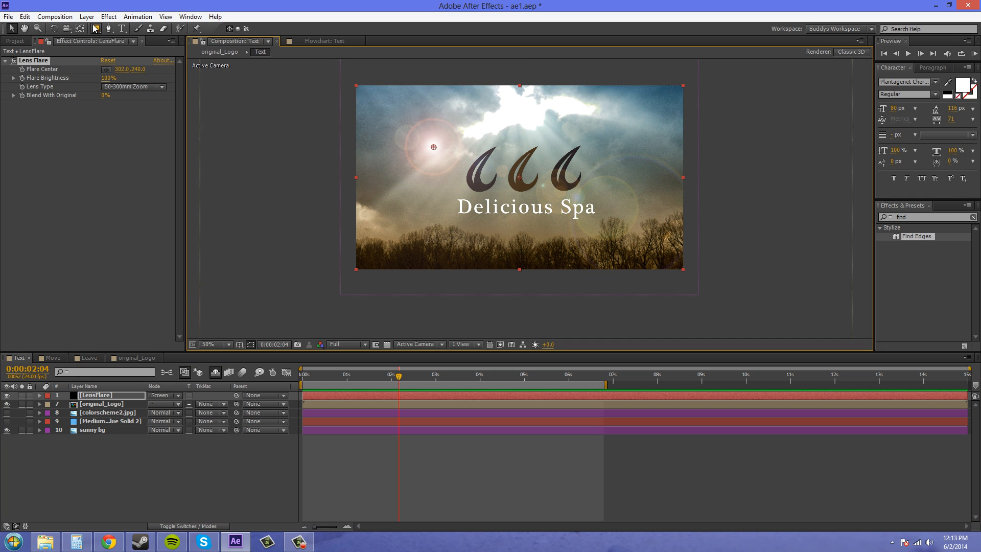
- Add a default Color Correction > Hue/Saturation effect below Lens Flare on LensFlare
left_click(108, 16)
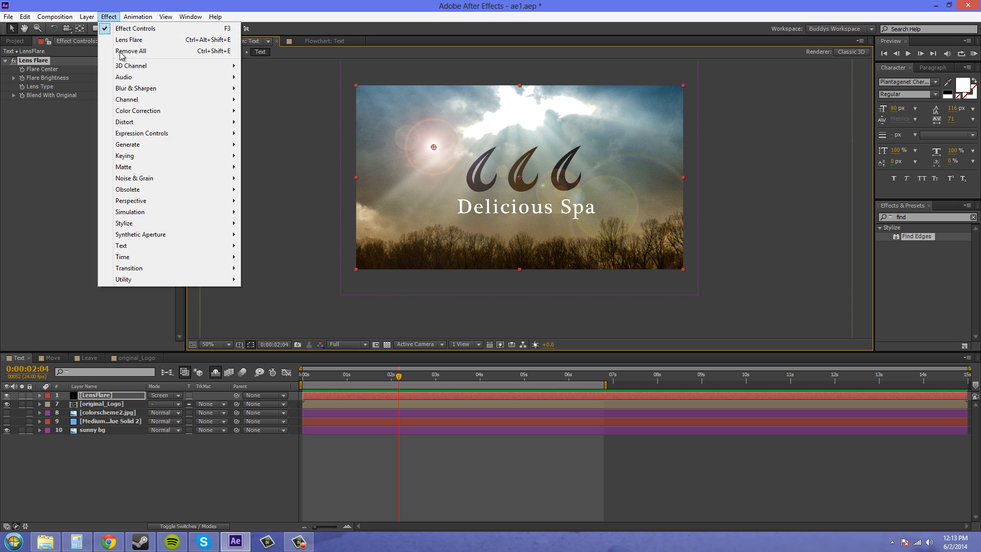
mouse_move(137, 111)
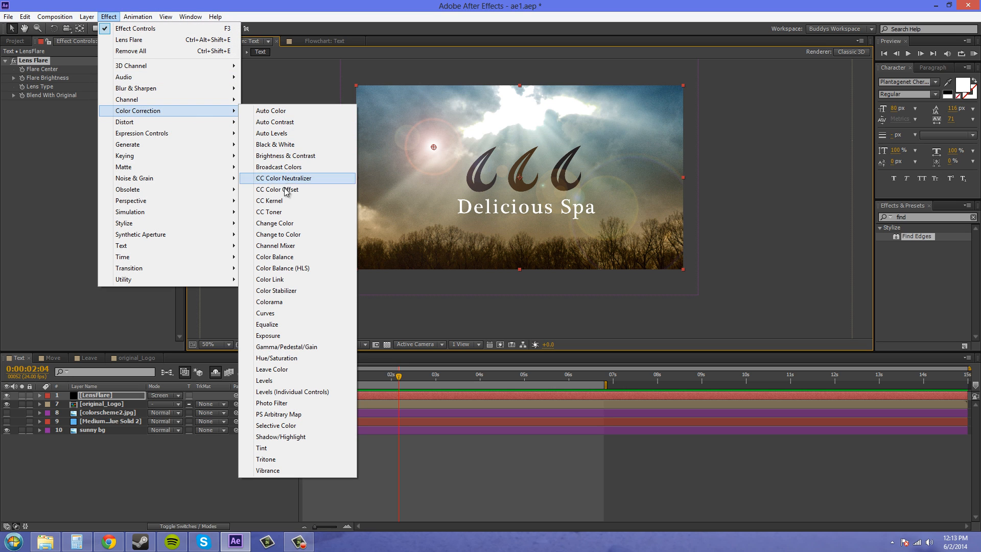
left_click(276, 357)
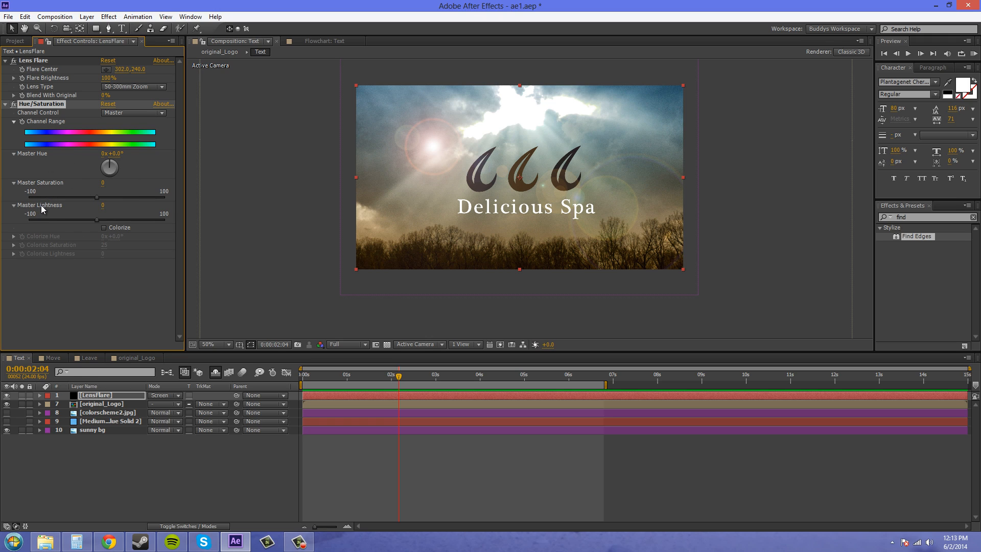
mouse_move(424, 156)
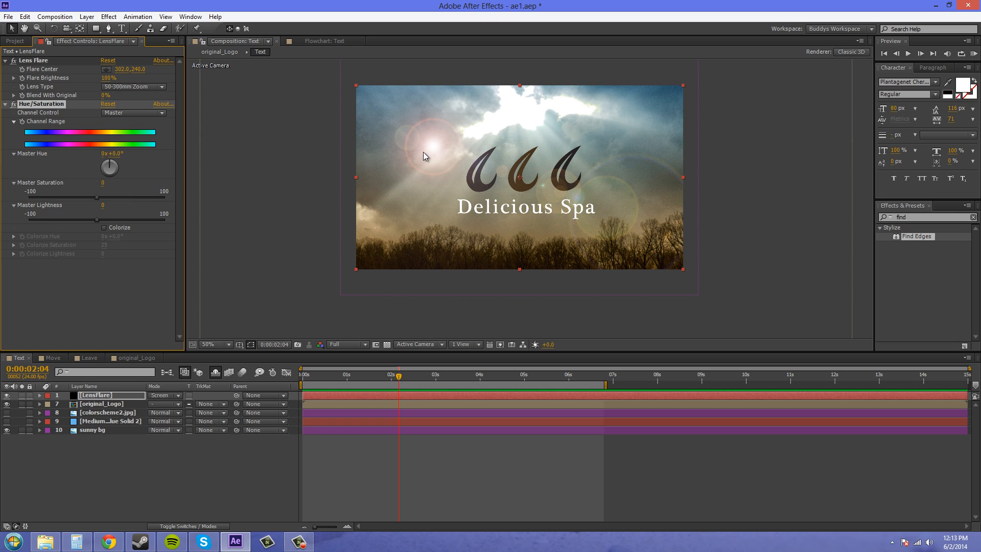
mouse_move(129, 167)
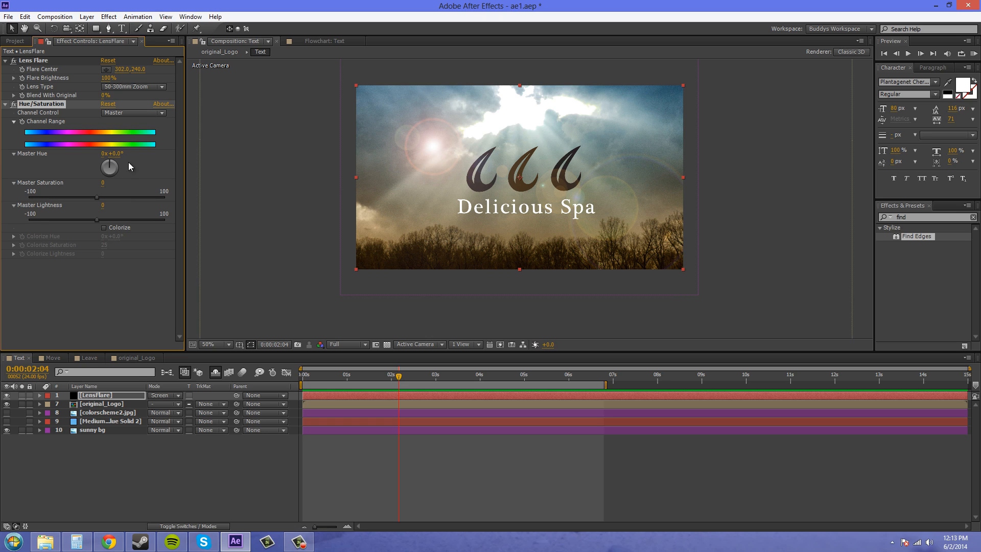
left_click_drag(110, 167, 115, 162)
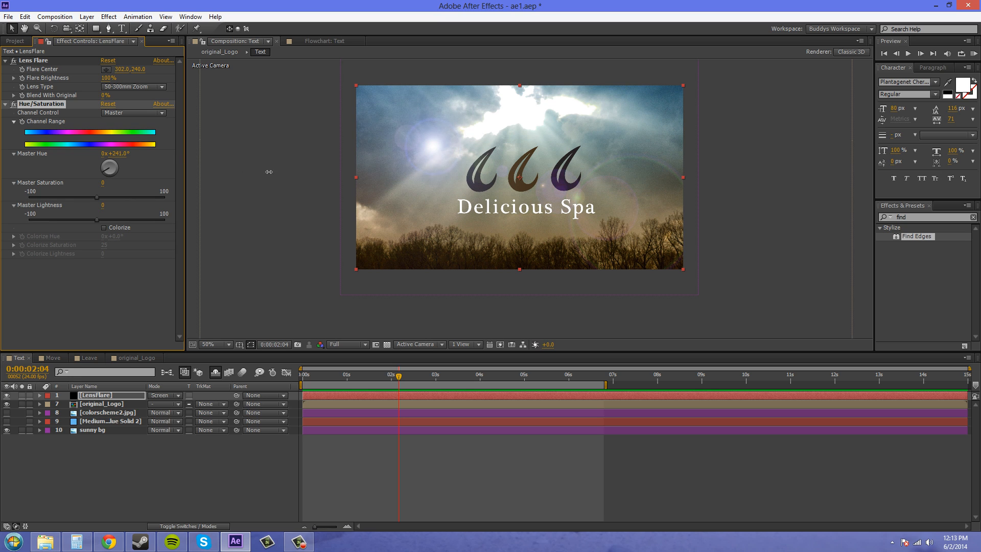
left_click_drag(109, 167, 114, 164)
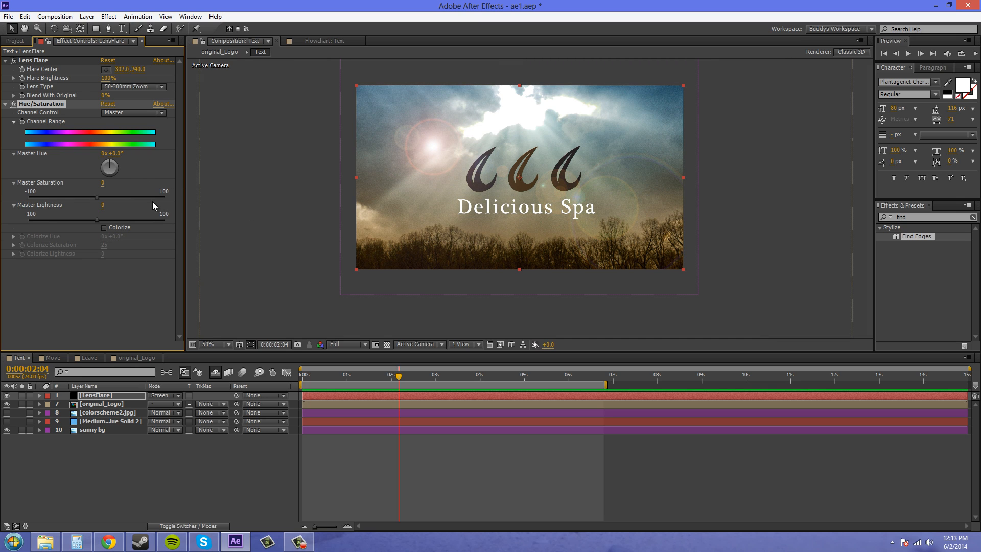
left_click_drag(97, 196, 175, 196)
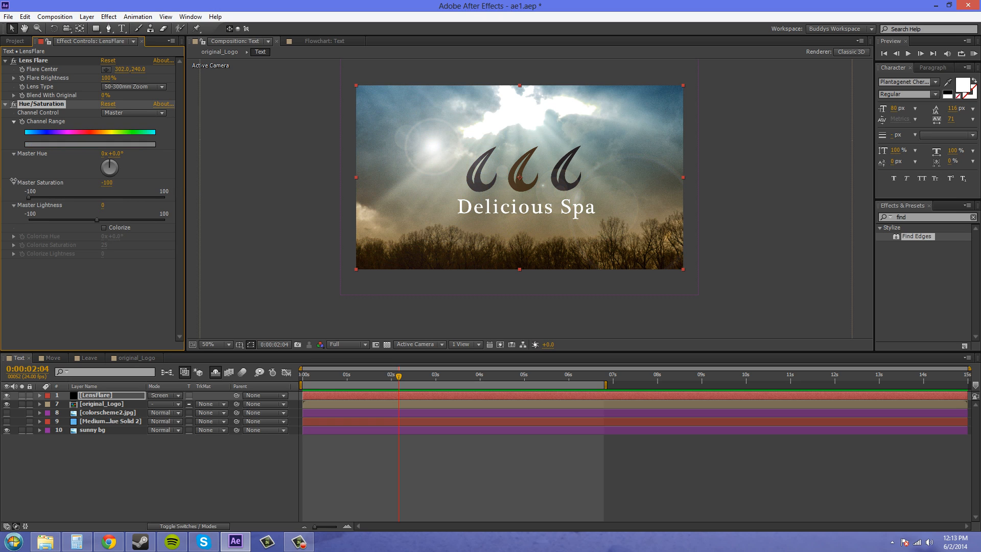
left_click_drag(33, 196, 45, 196)
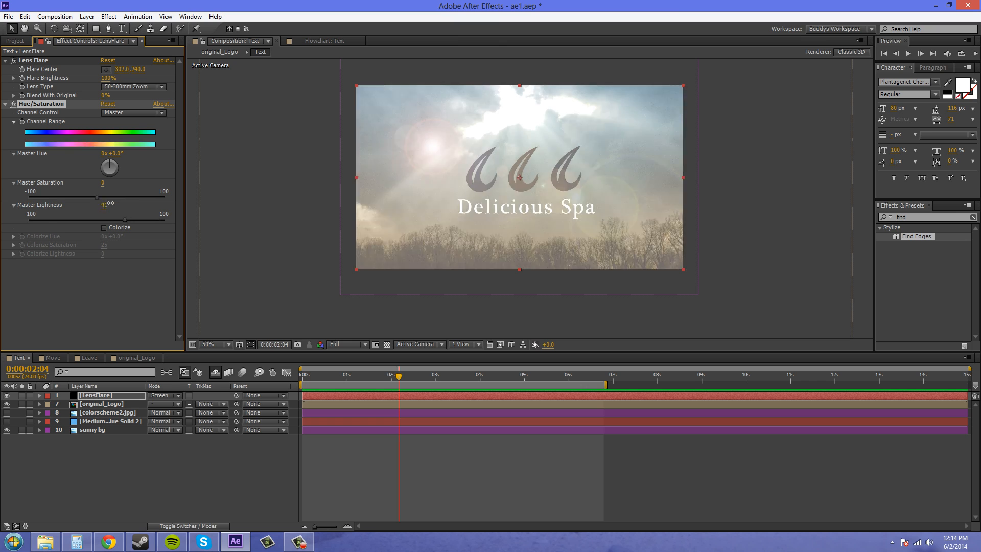
left_click_drag(98, 214, 115, 213)
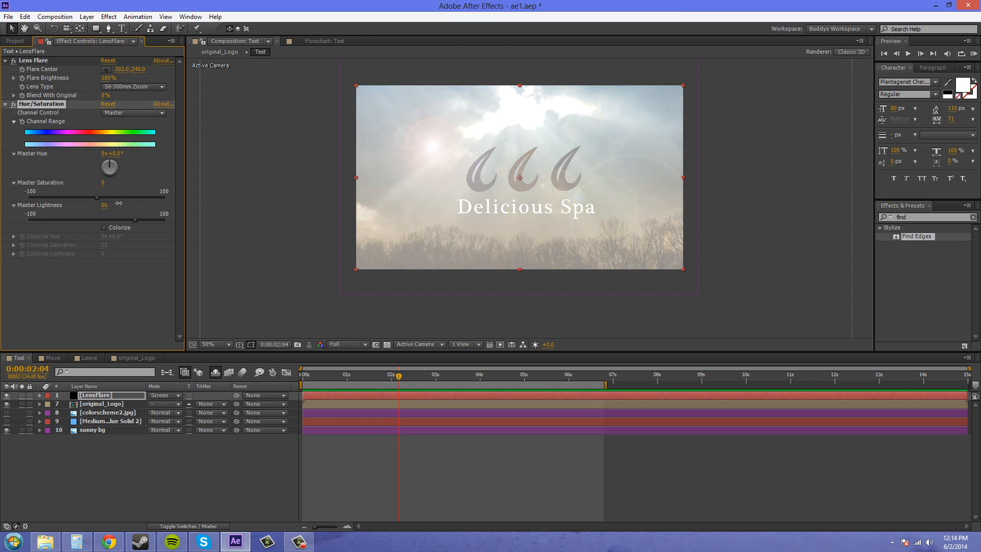
left_click_drag(115, 220, 58, 219)
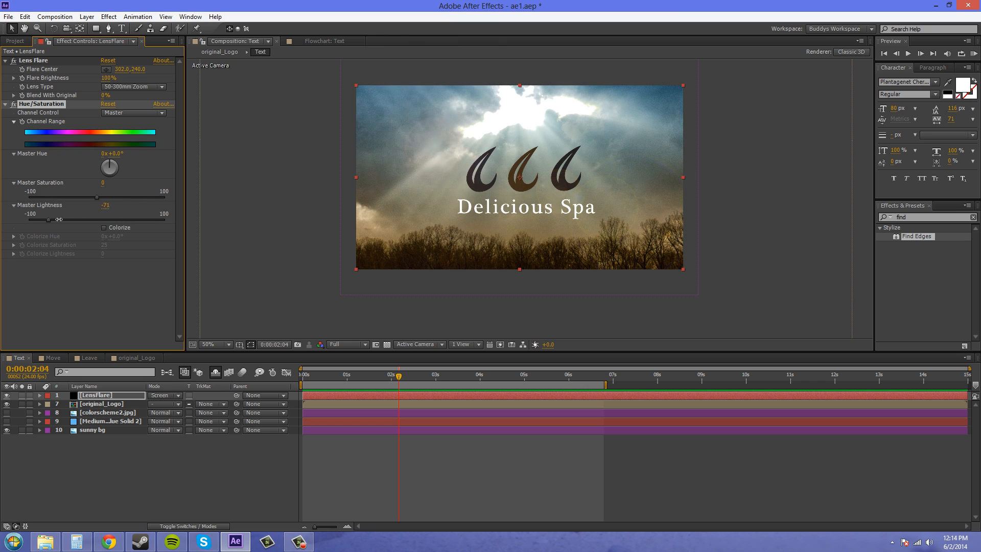
left_click_drag(60, 220, 30, 219)
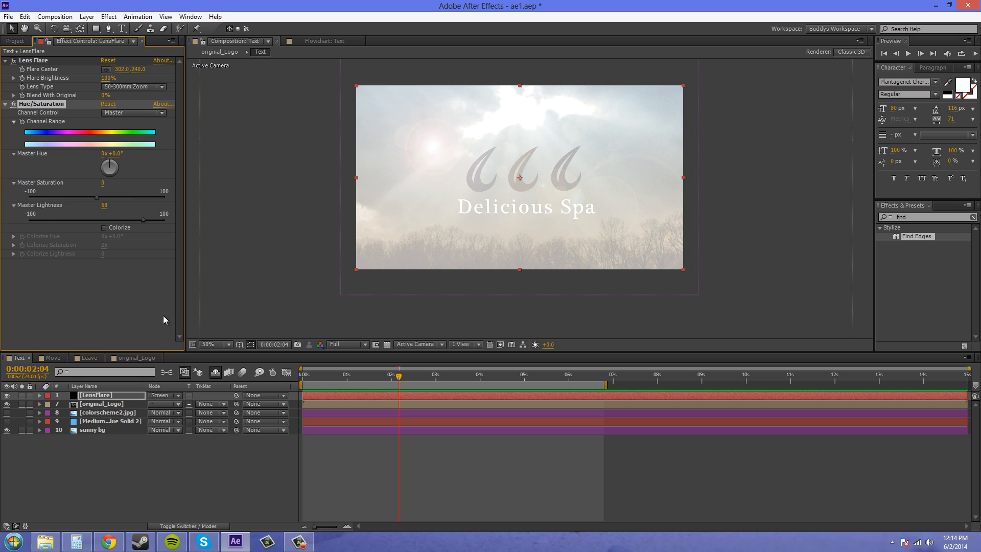
left_click(103, 205)
type("0")
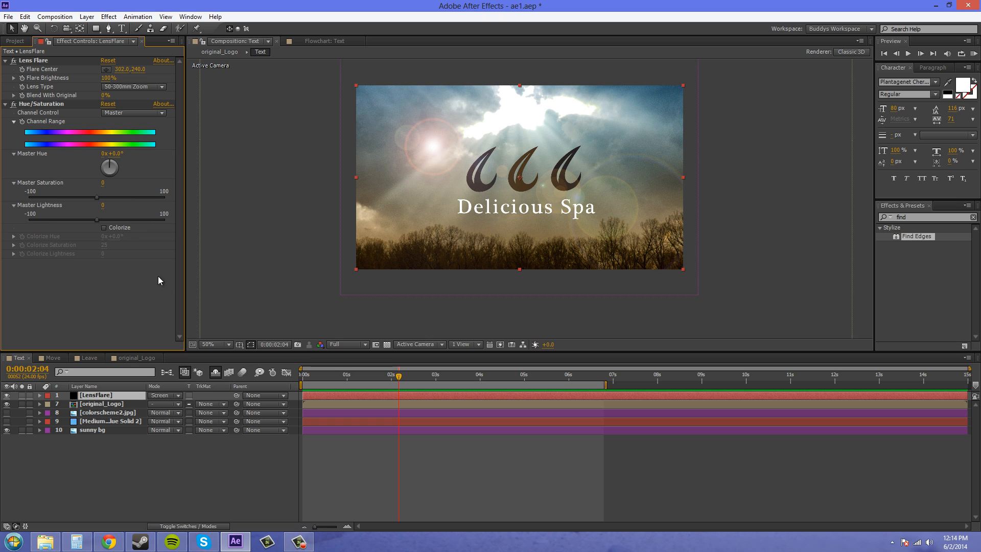
mouse_move(127, 399)
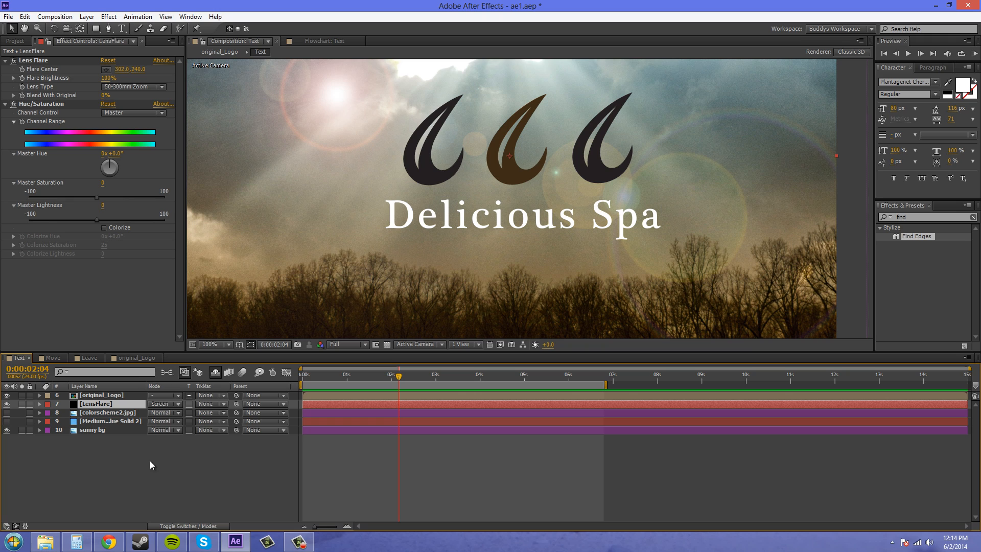
- Move the original_Logo layer above LensFlare in the Timeline layer stack
left_click(104, 395)
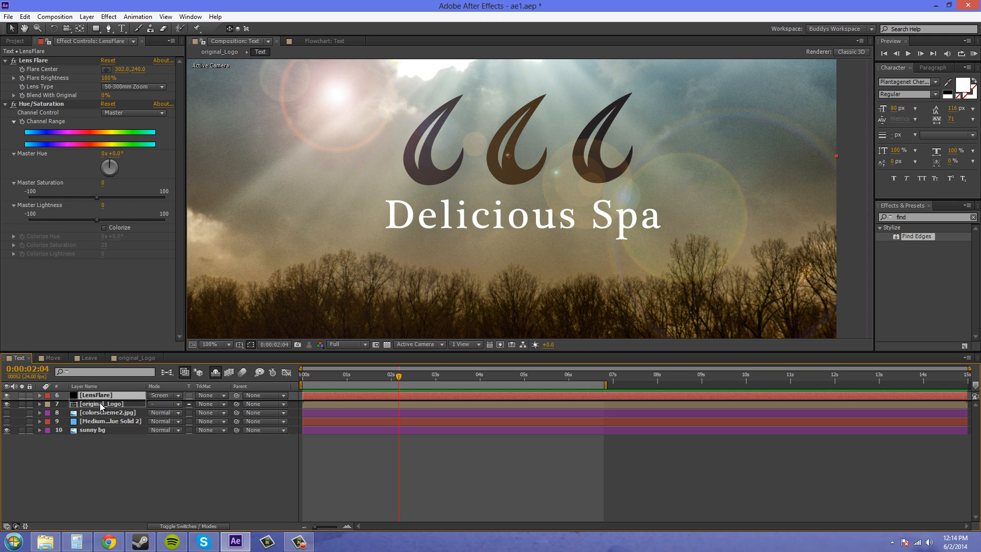
left_click_drag(103, 404, 103, 395)
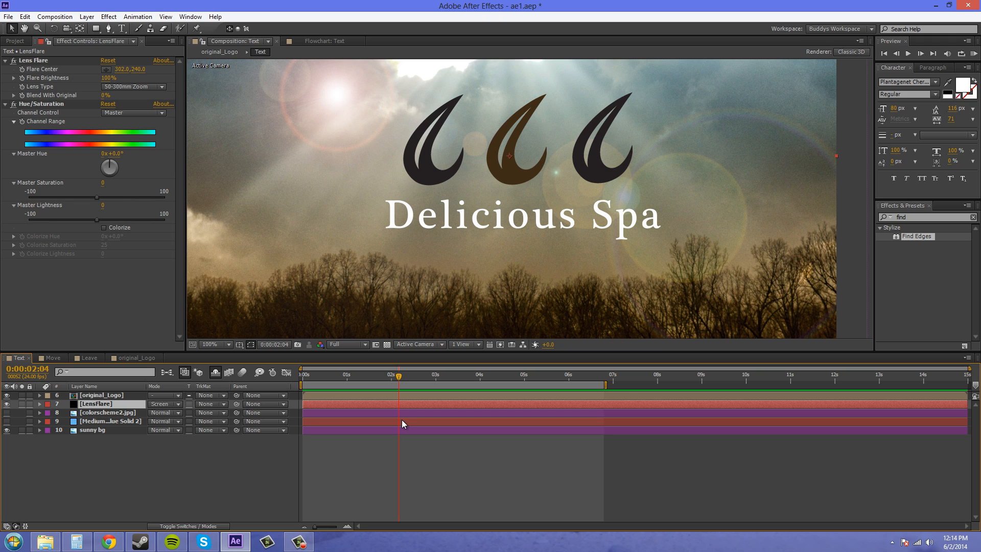
mouse_move(410, 251)
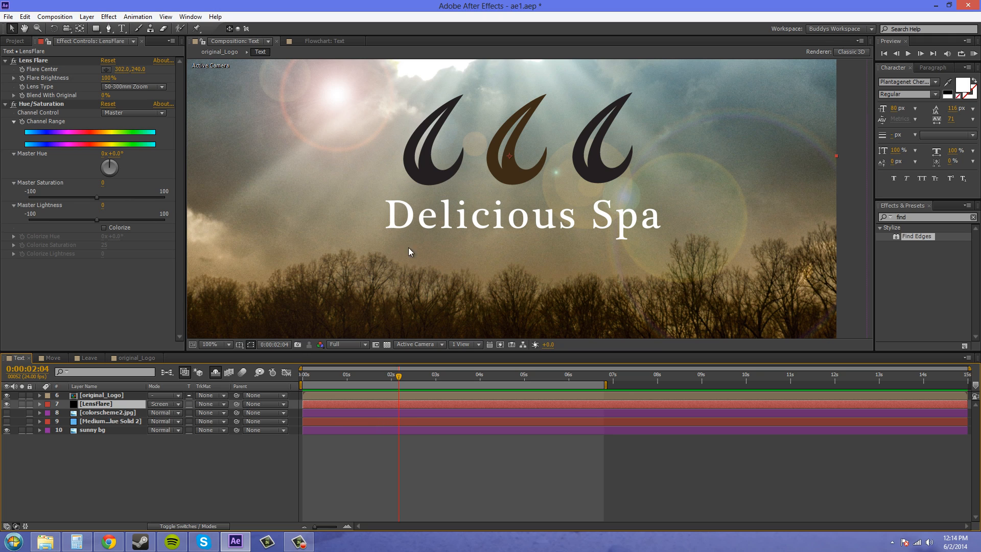
mouse_move(496, 222)
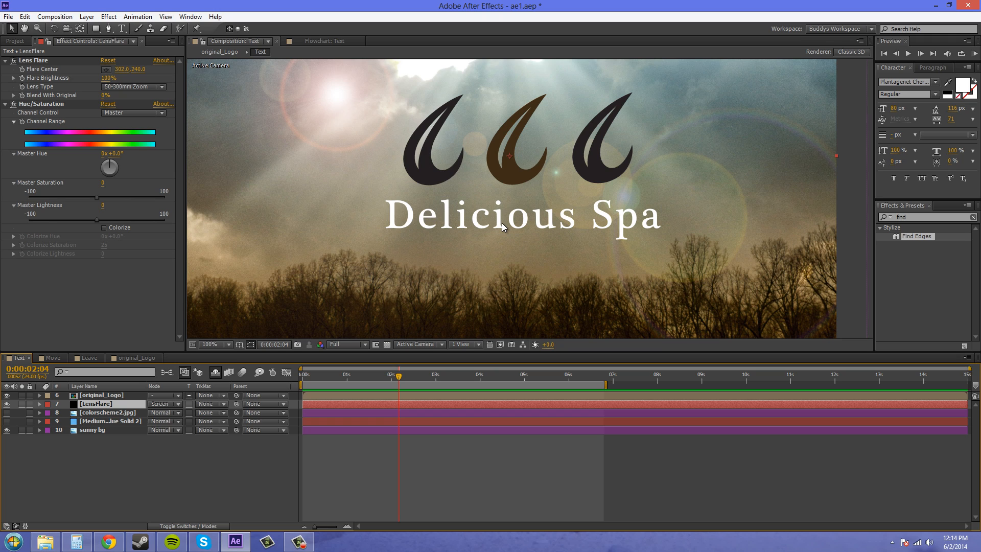
mouse_move(351, 293)
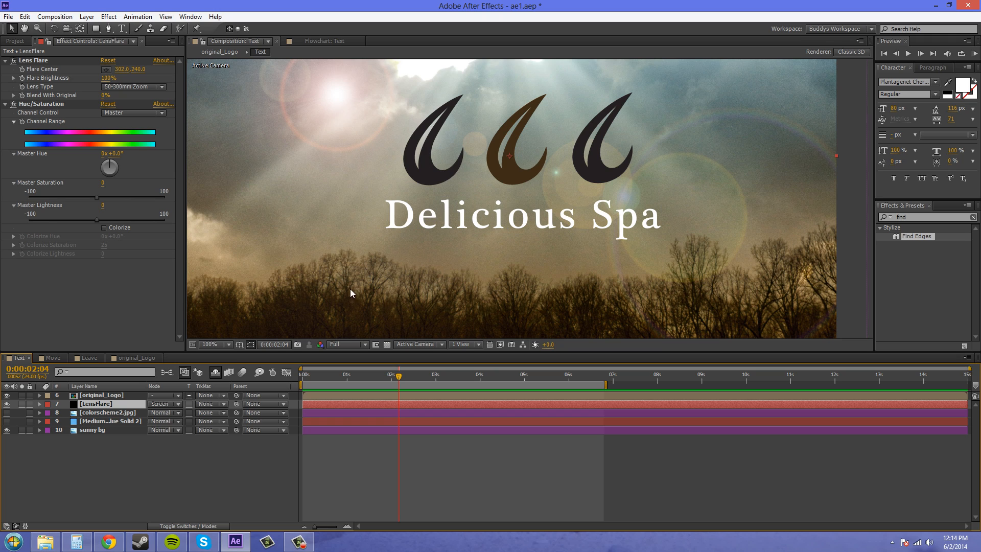
mouse_move(410, 164)
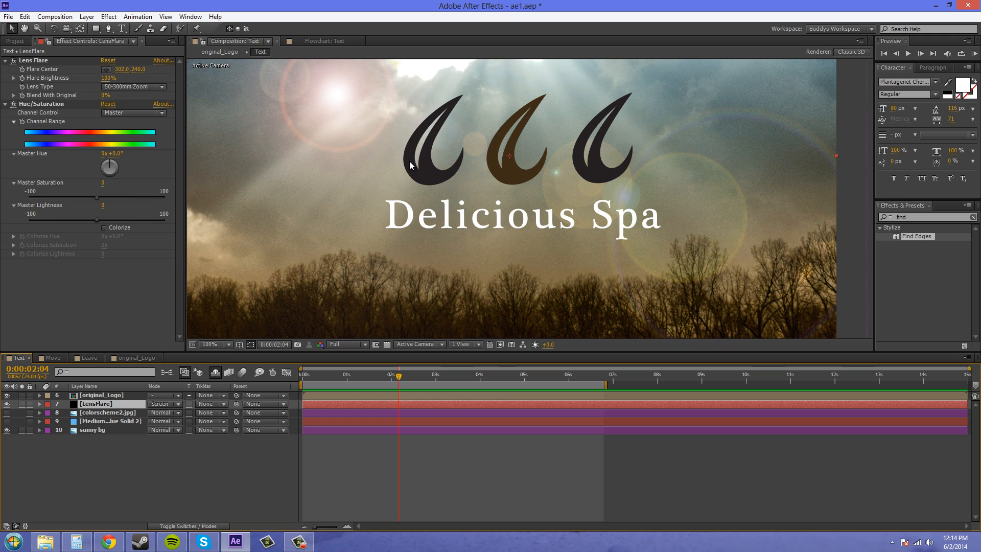
mouse_move(658, 190)
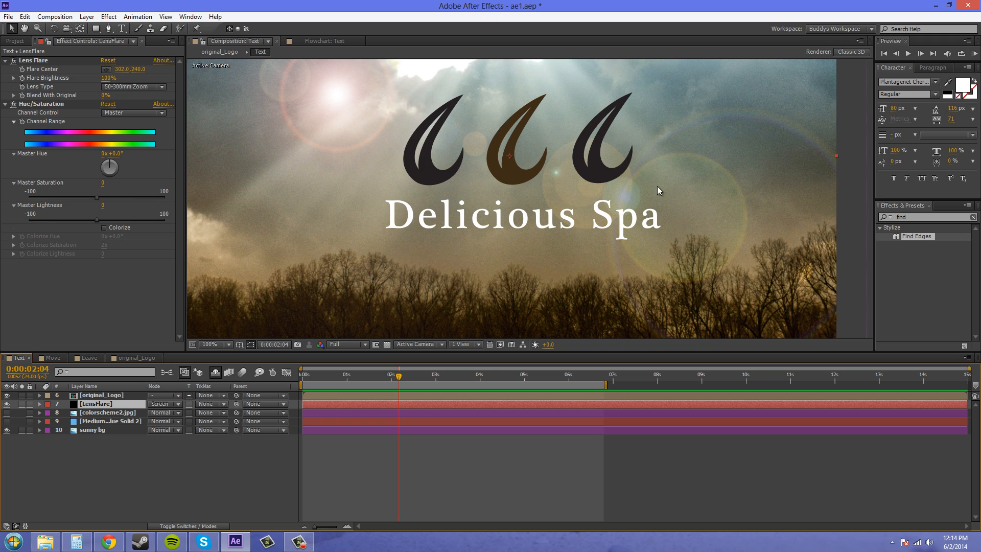
mouse_move(94, 311)
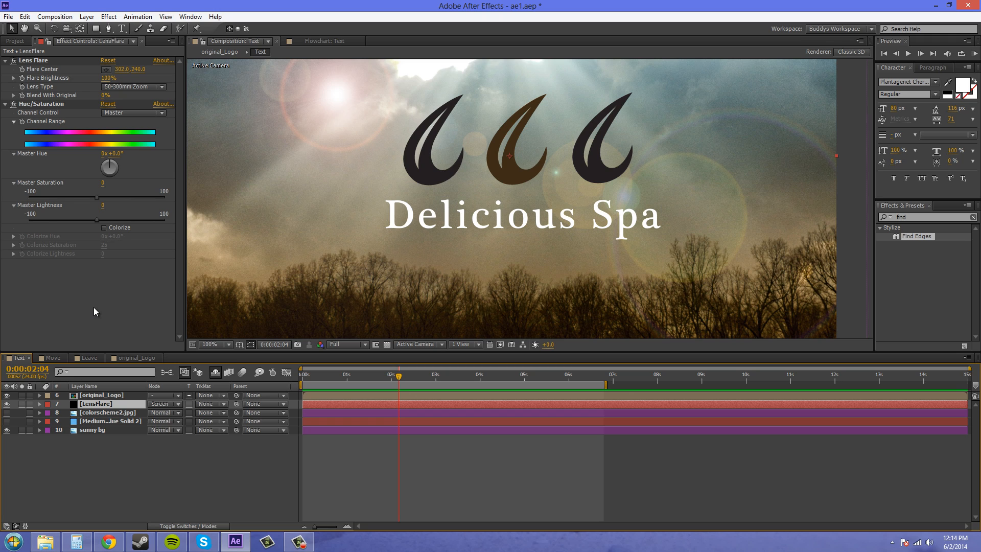
mouse_move(116, 314)
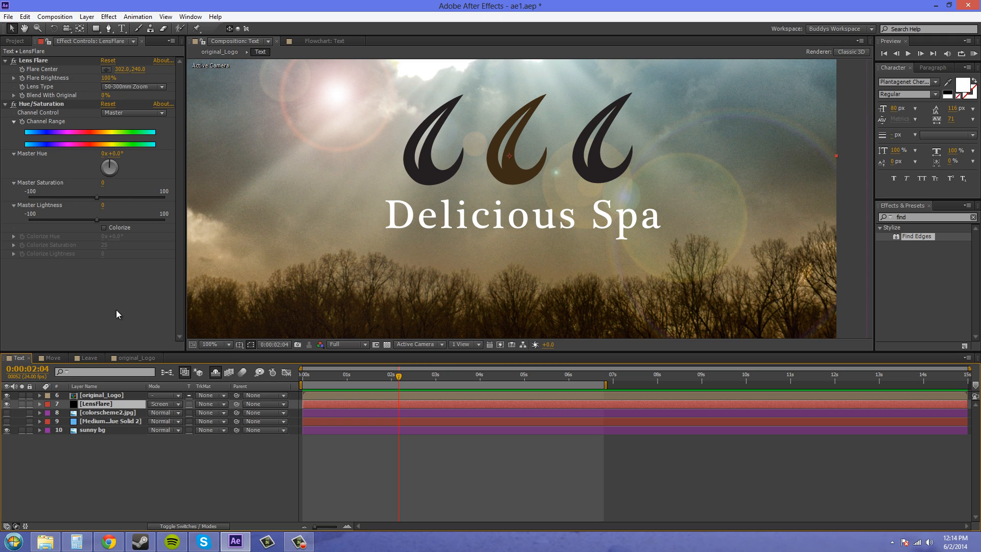